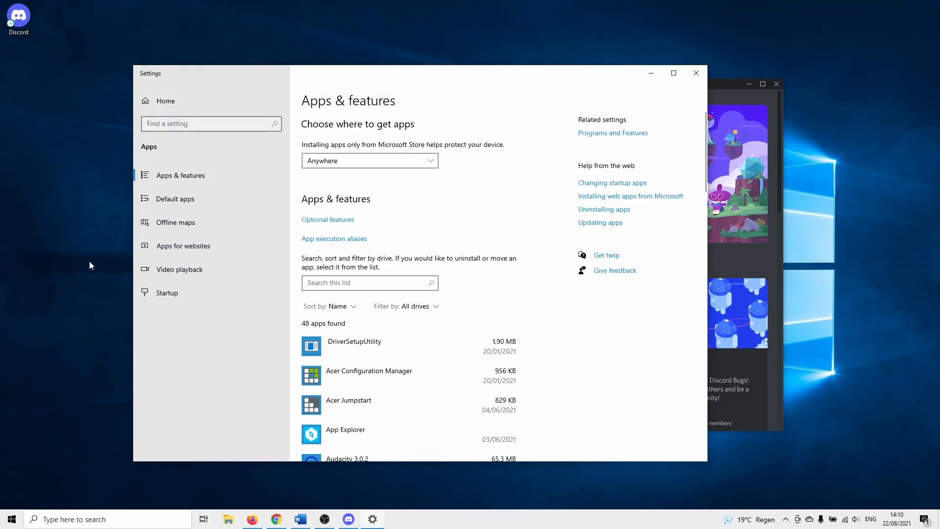
Select Discord in Apps & features, uninstall it, and confirm the removal
scroll(down, 3)
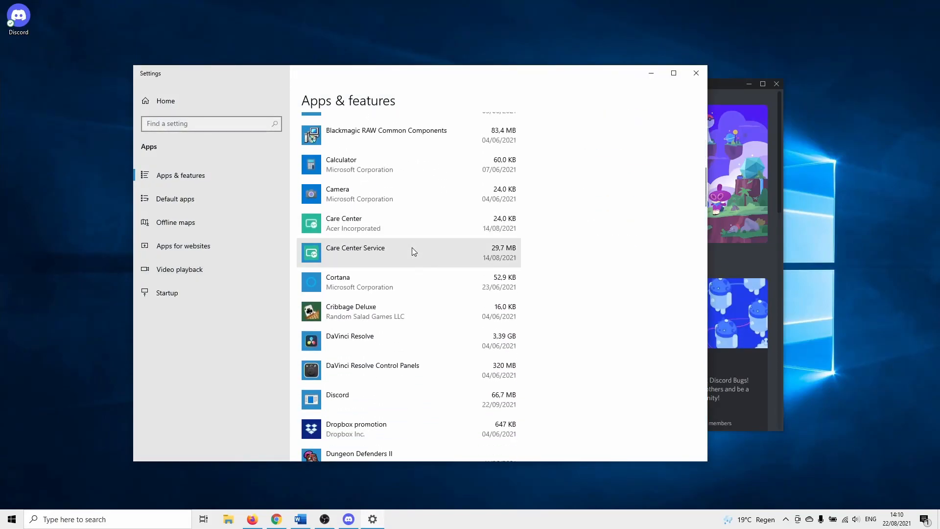
click(338, 395)
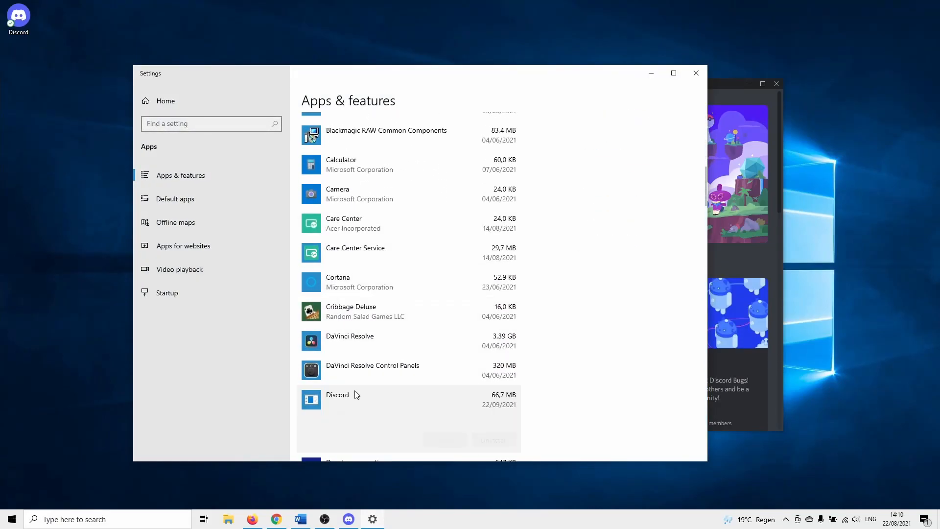
click(356, 395)
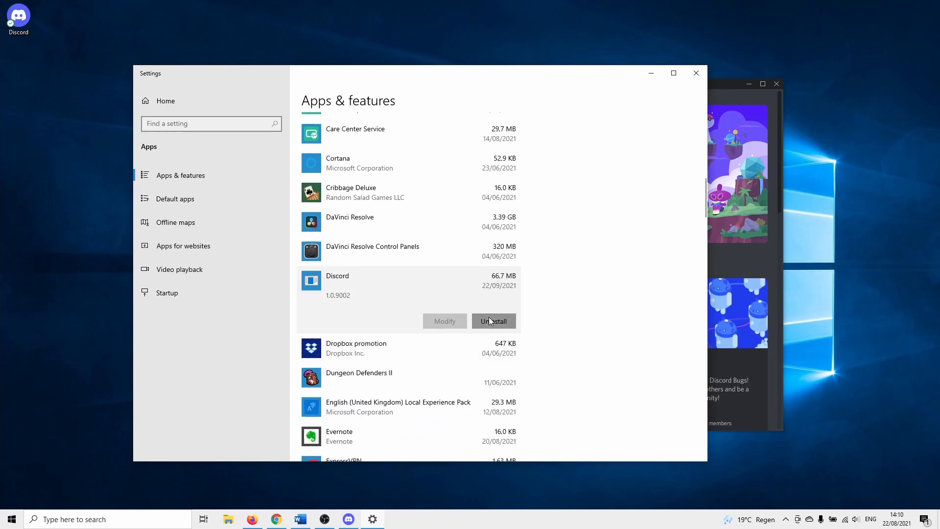
click(493, 321)
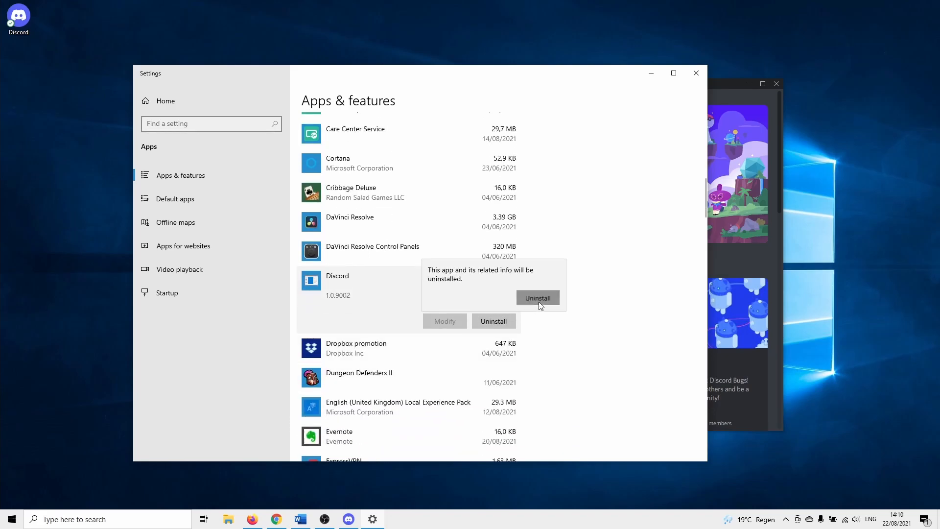
click(537, 298)
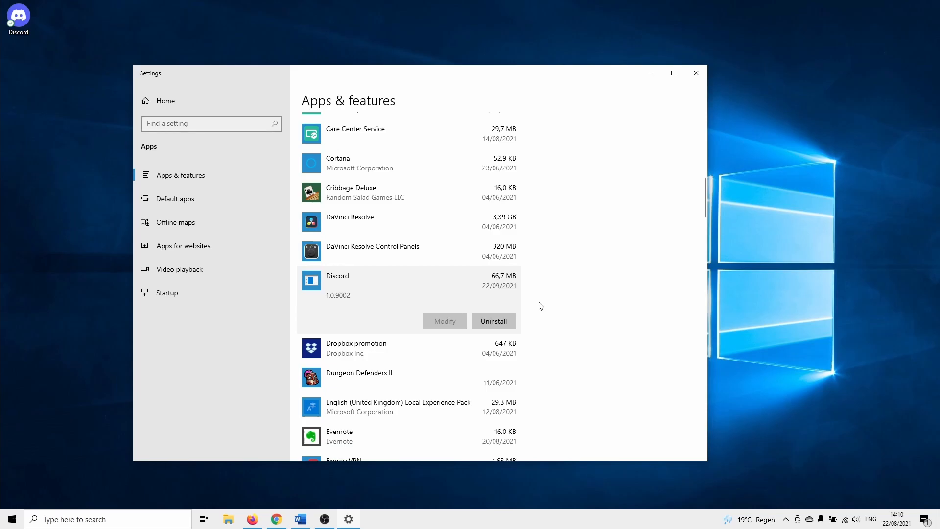
click(493, 321)
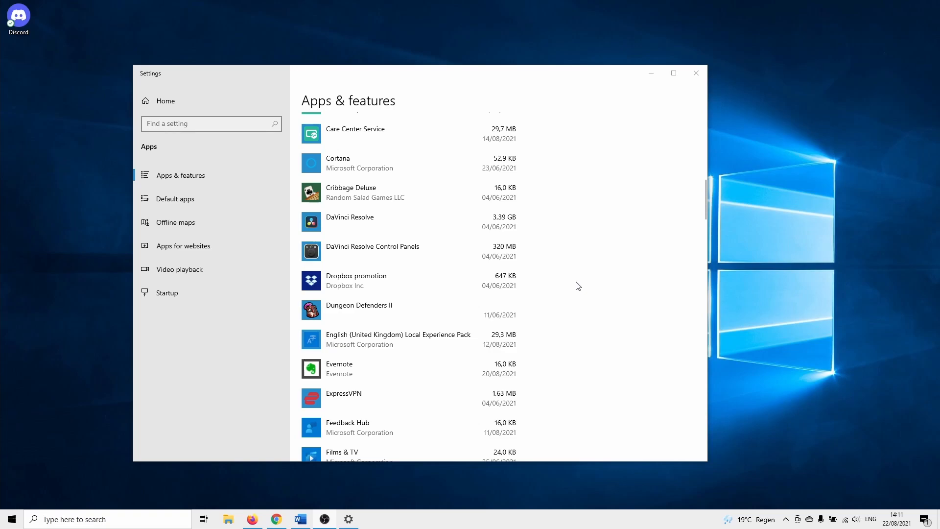
Run %appdata% from the Run box to reach the Roaming folder
key(Win+r)
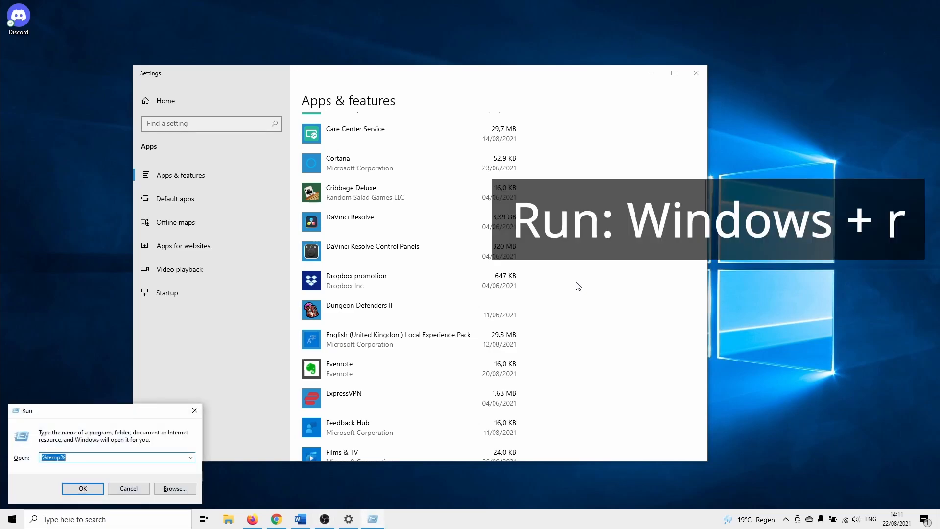
text(%)
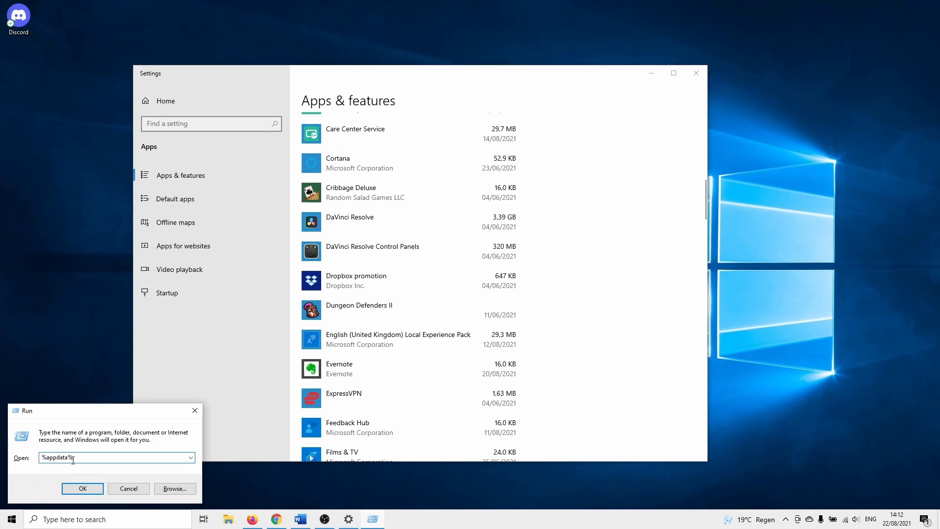
click(82, 488)
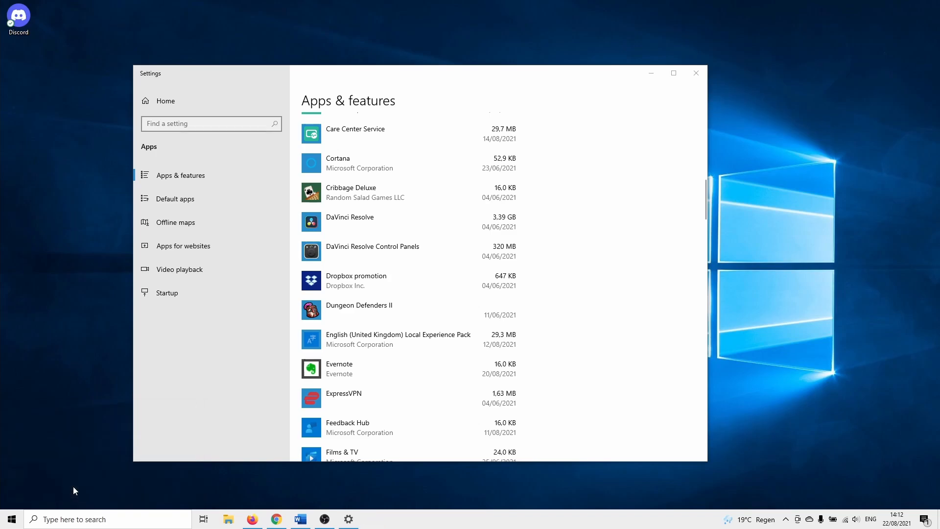
Select the discord folder in Roaming and delete it
click(228, 519)
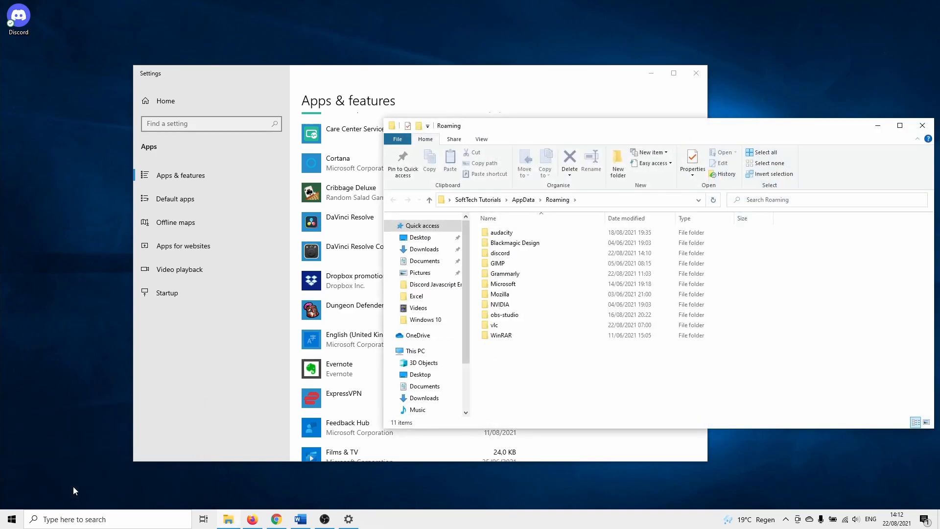
click(500, 252)
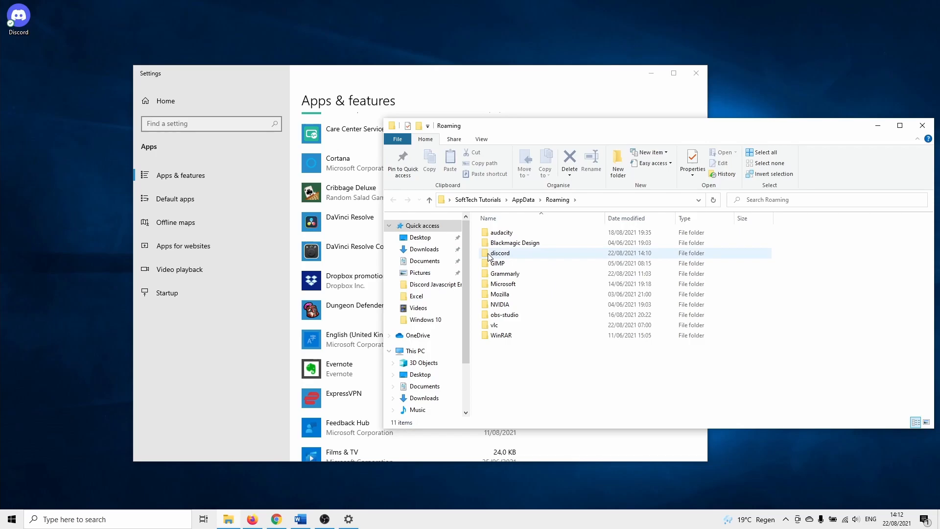
mouse_move(499, 252)
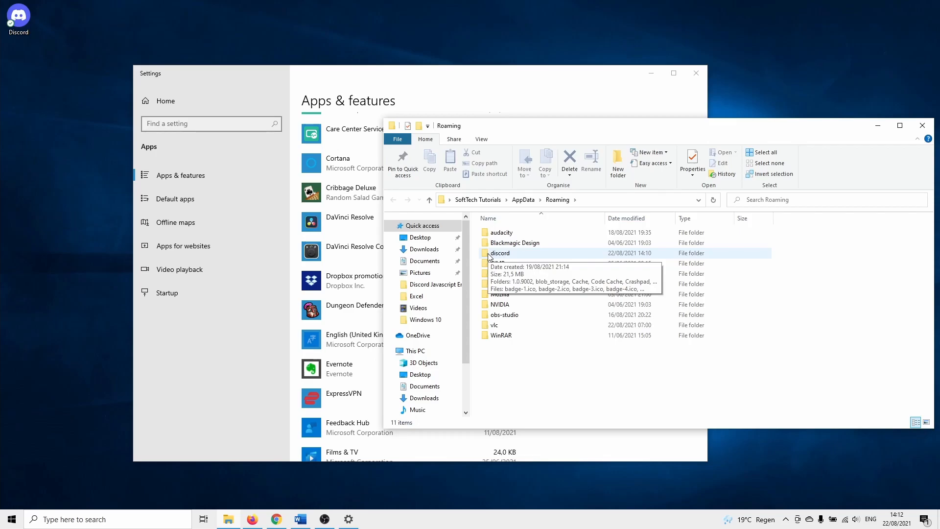
click(499, 252)
text(%localappdata%)
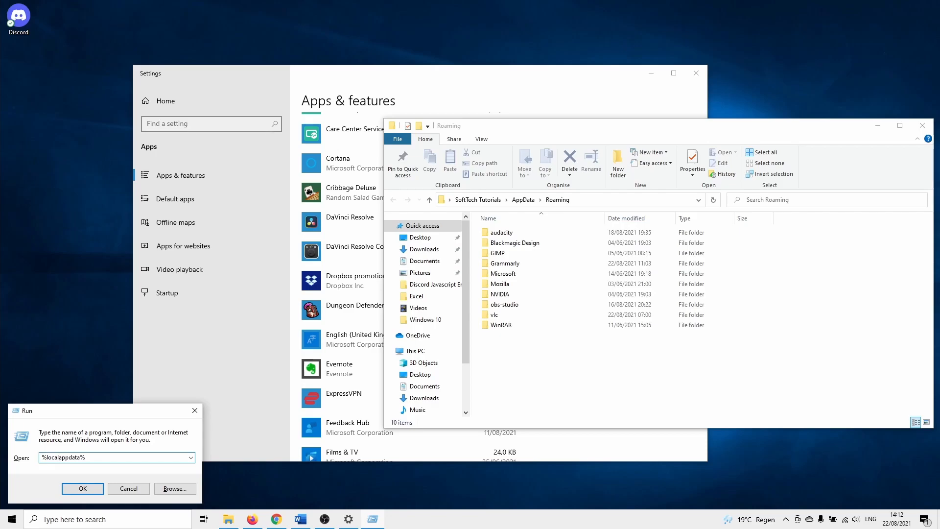
Open the Local folder via %localappdata% and deal with its Discord folder
click(82, 488)
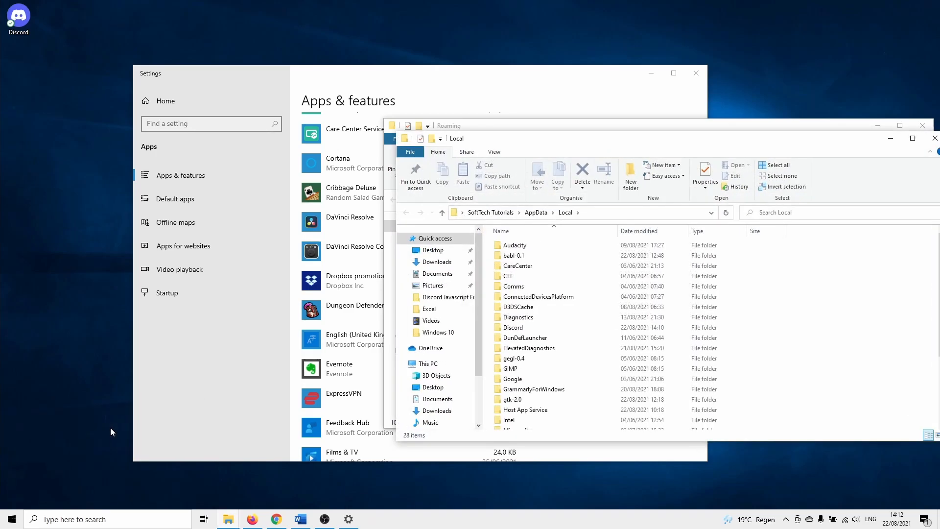
mouse_move(376, 392)
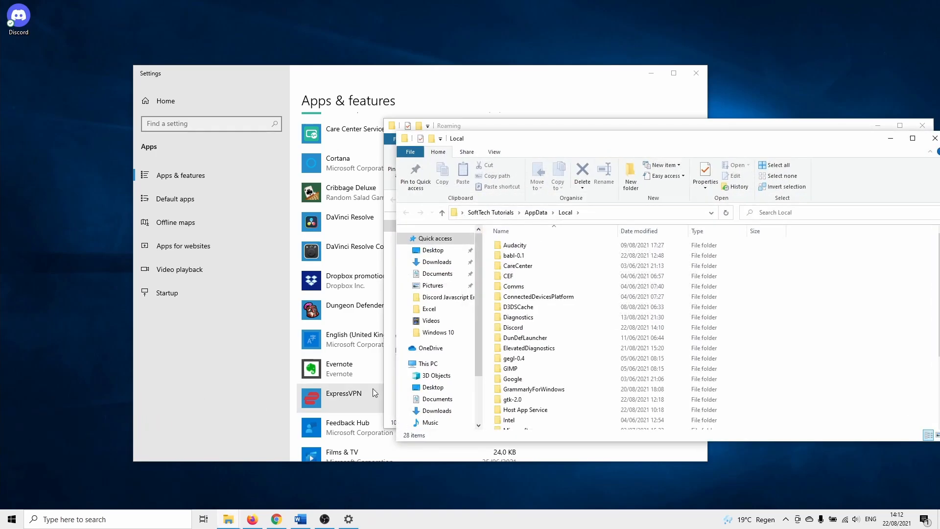
click(513, 327)
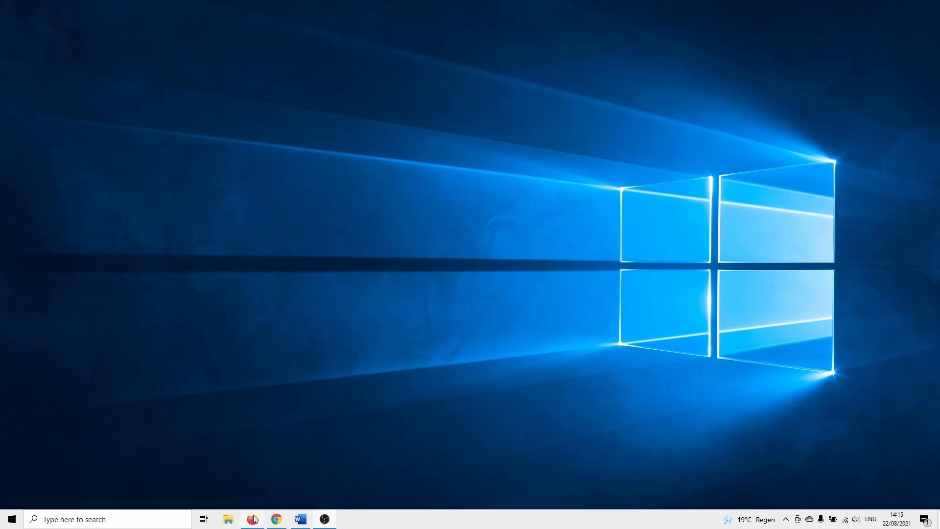
Launch Firefox from the taskbar to get the Discord installer
click(253, 519)
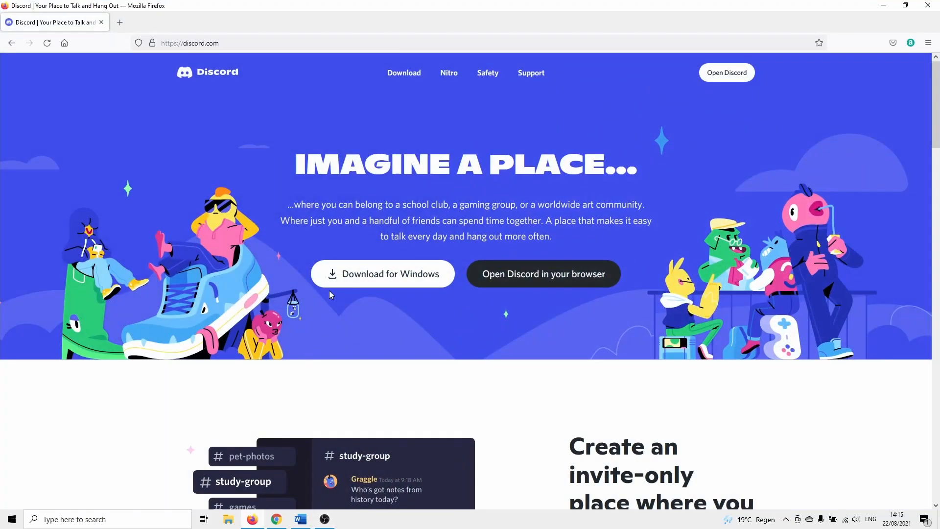
mouse_move(333, 287)
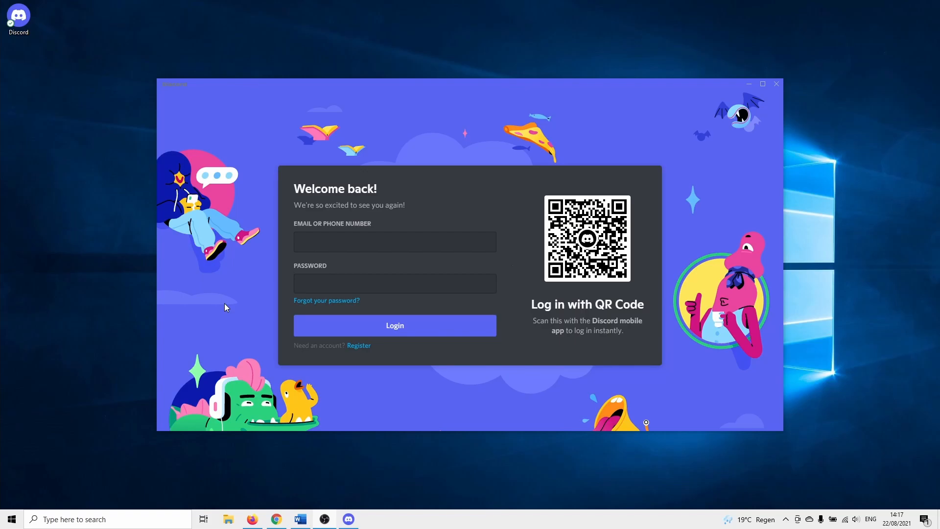
Bring up the Run box with Win+R while Discord's login screen stays open
key(Win+r)
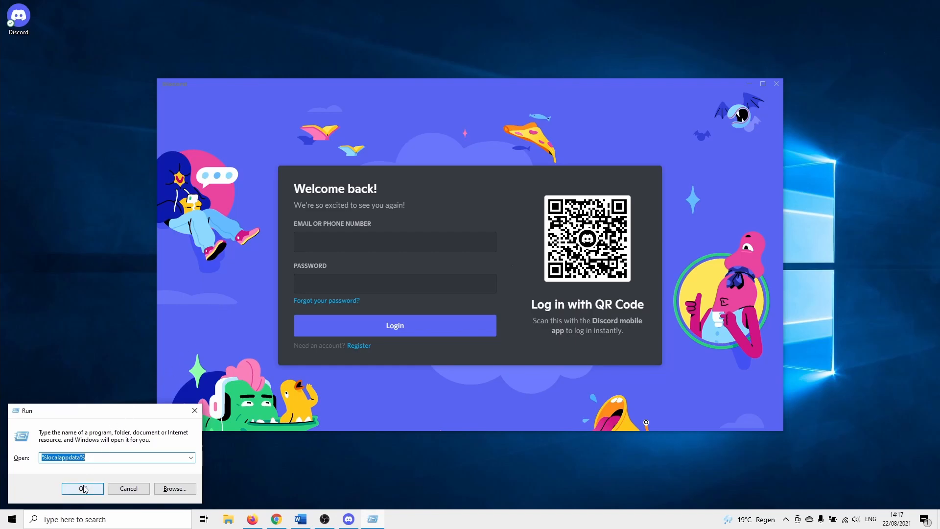
Open Local > Discord > app-1.0.9002 and bring up Discord.exe's context menu
click(82, 488)
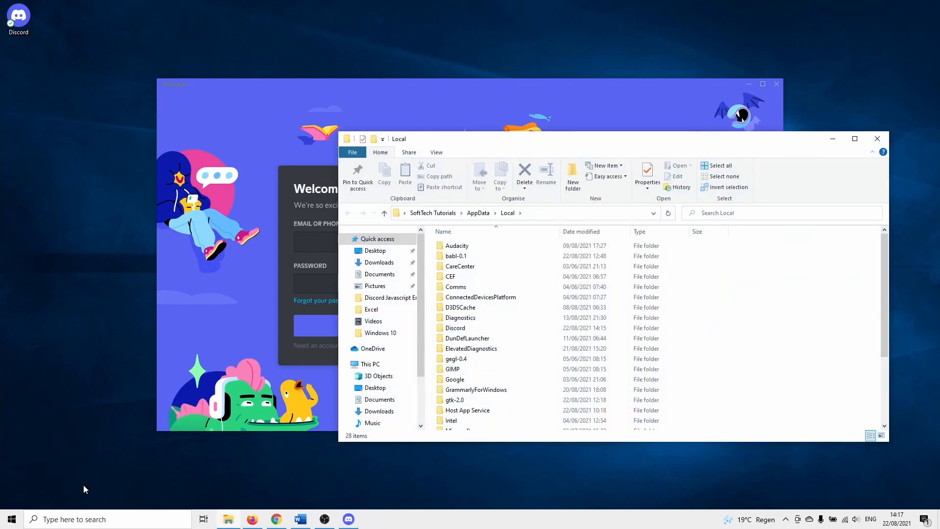
click(454, 327)
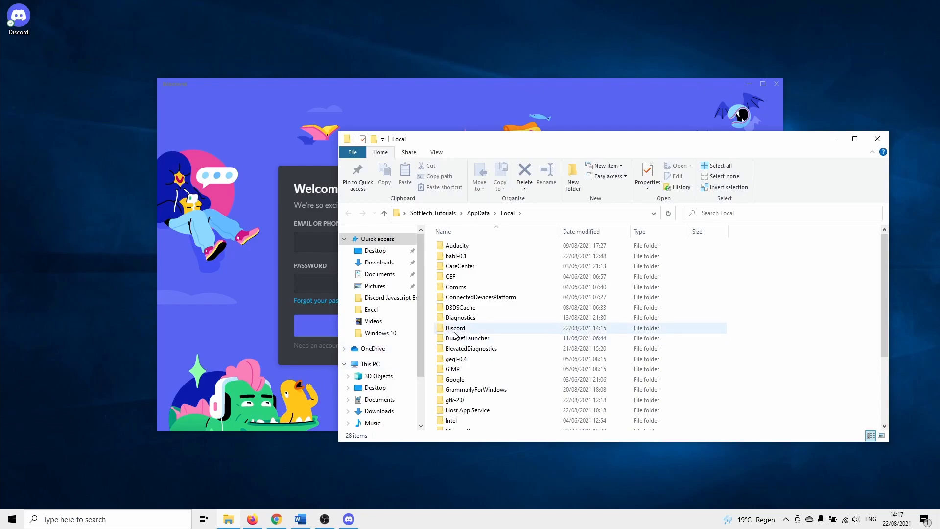
double_click(455, 327)
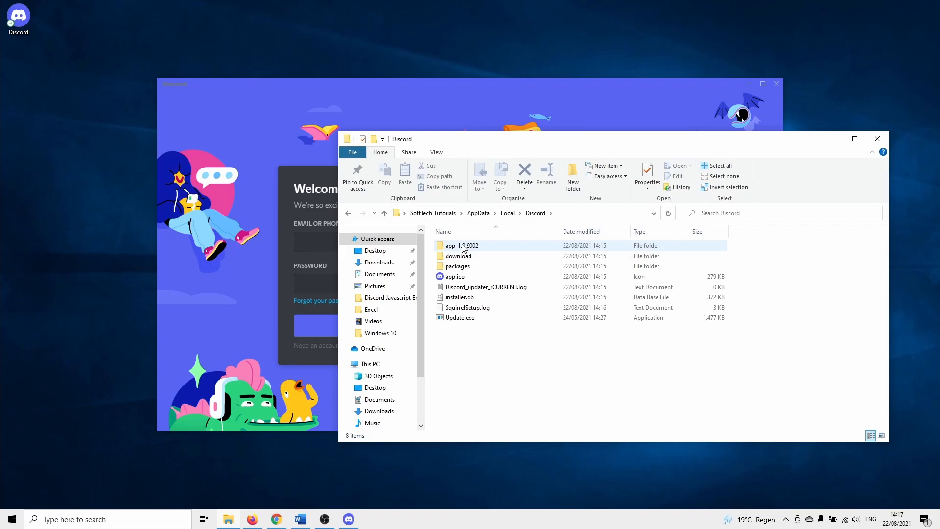
double_click(460, 245)
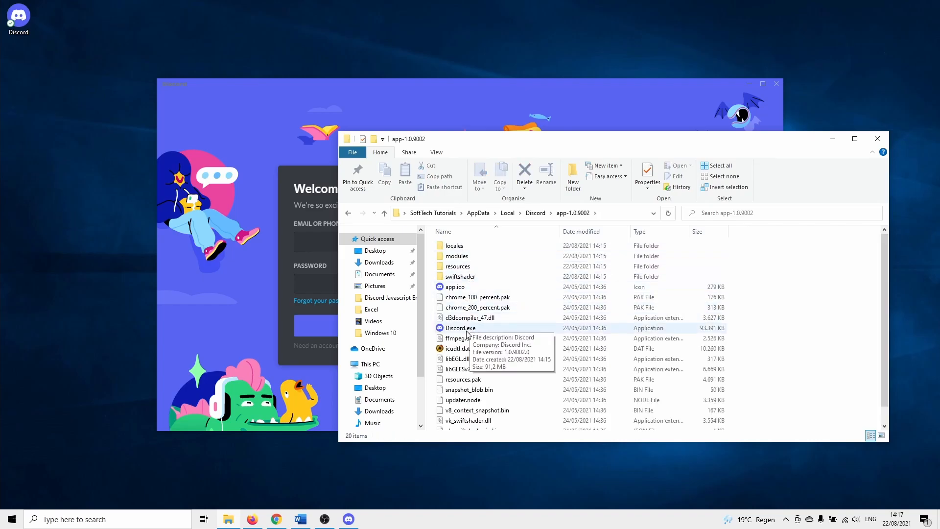
right_click(459, 328)
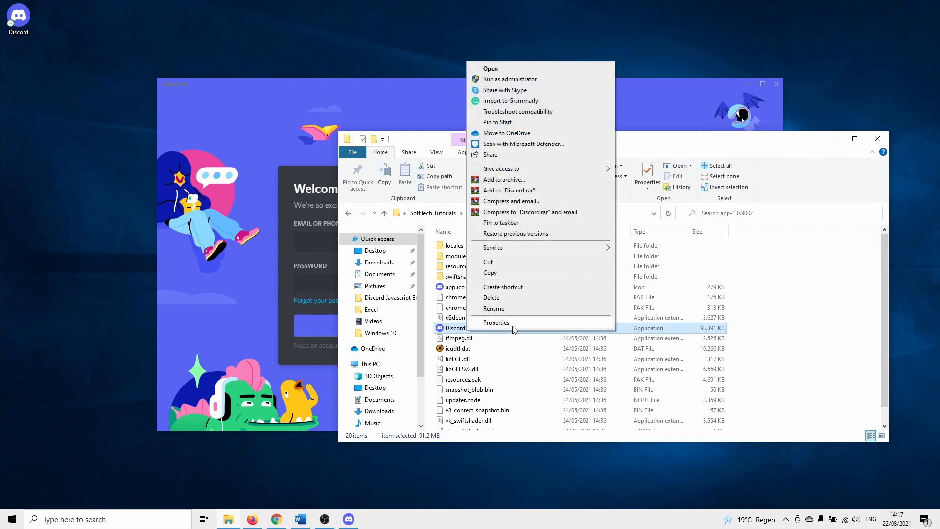
Tick 'Run this program as an administrator' in Discord.exe's Compatibility properties and apply
click(496, 322)
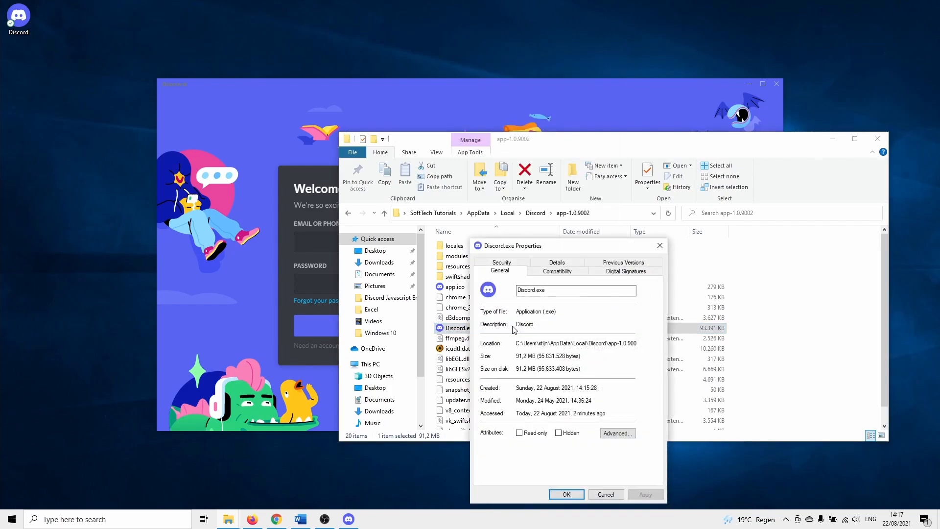
click(557, 271)
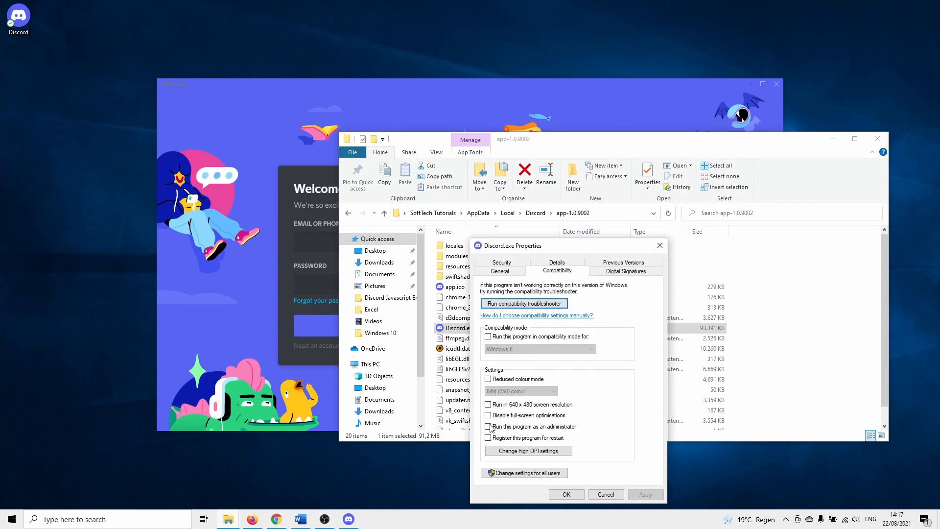
click(488, 426)
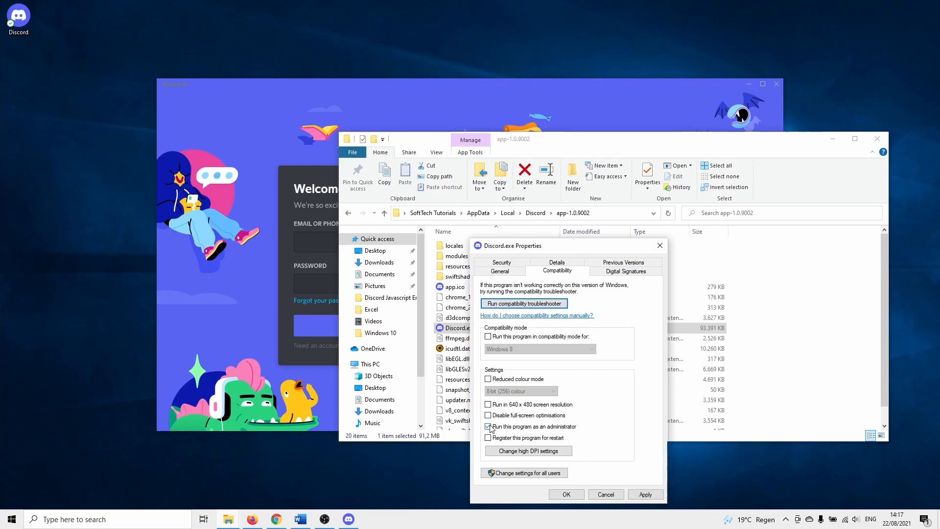
click(488, 427)
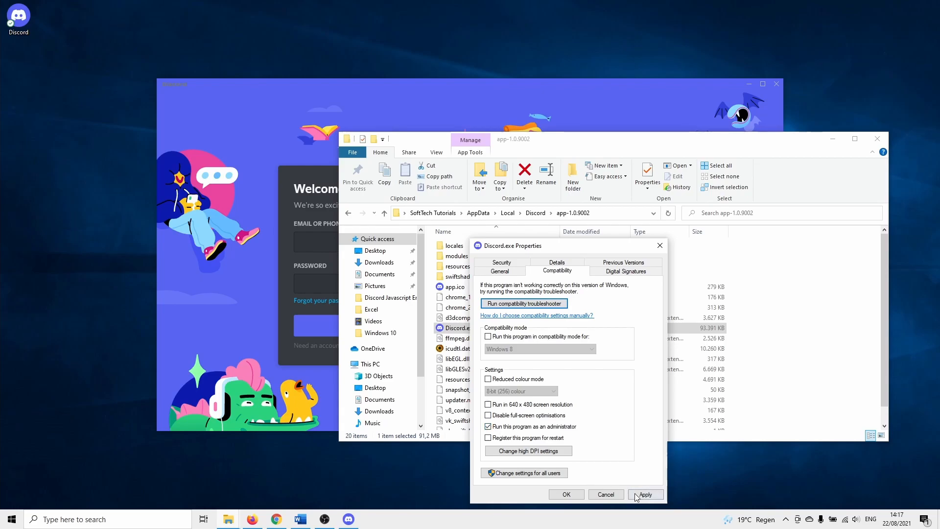